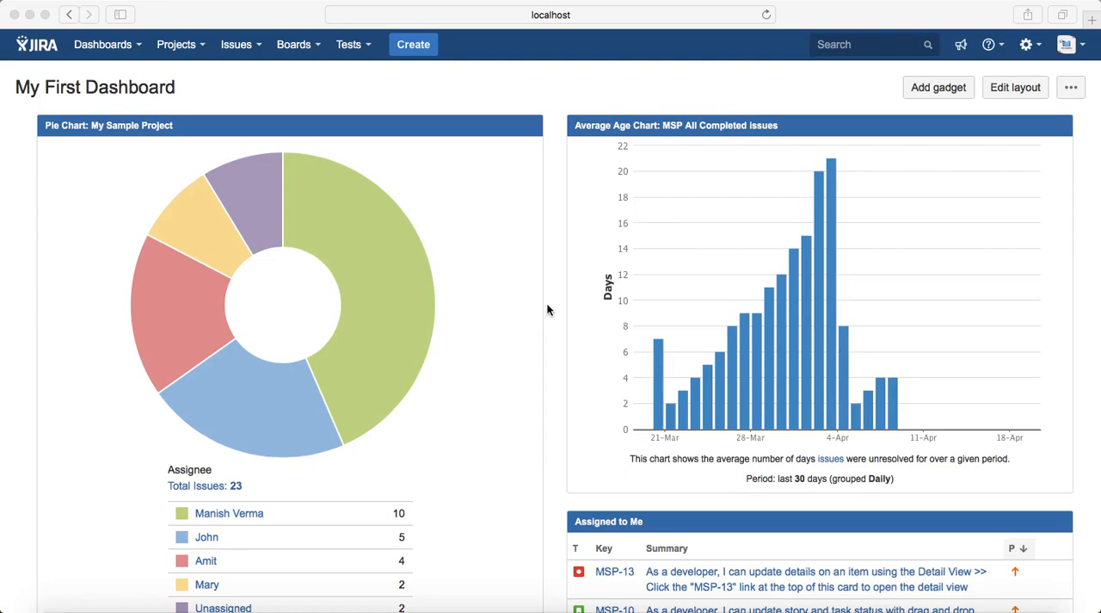
mouse_move(248, 91)
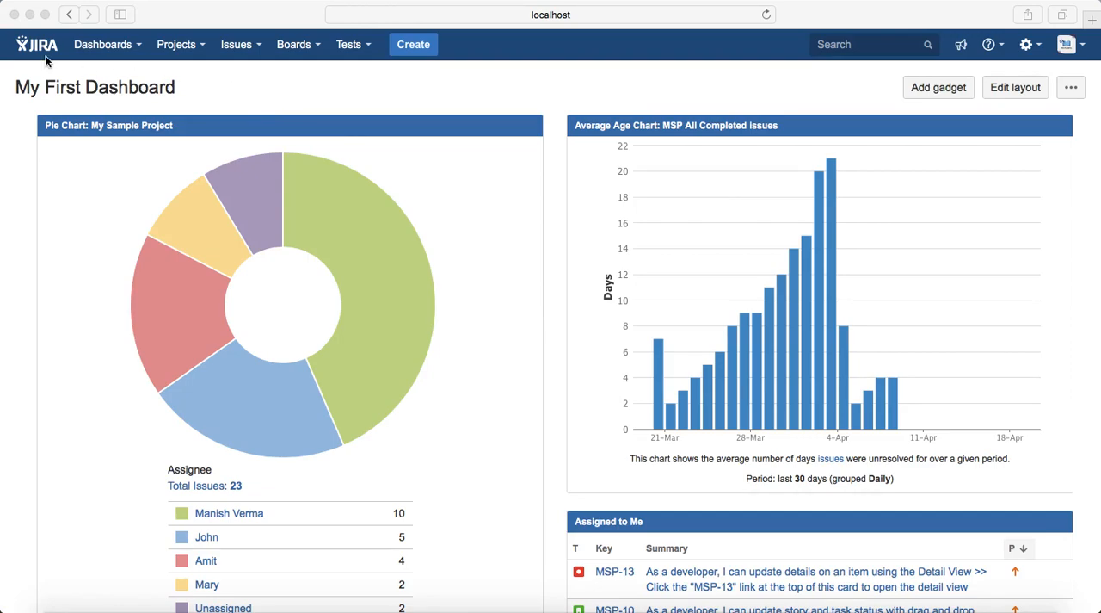
mouse_move(14, 52)
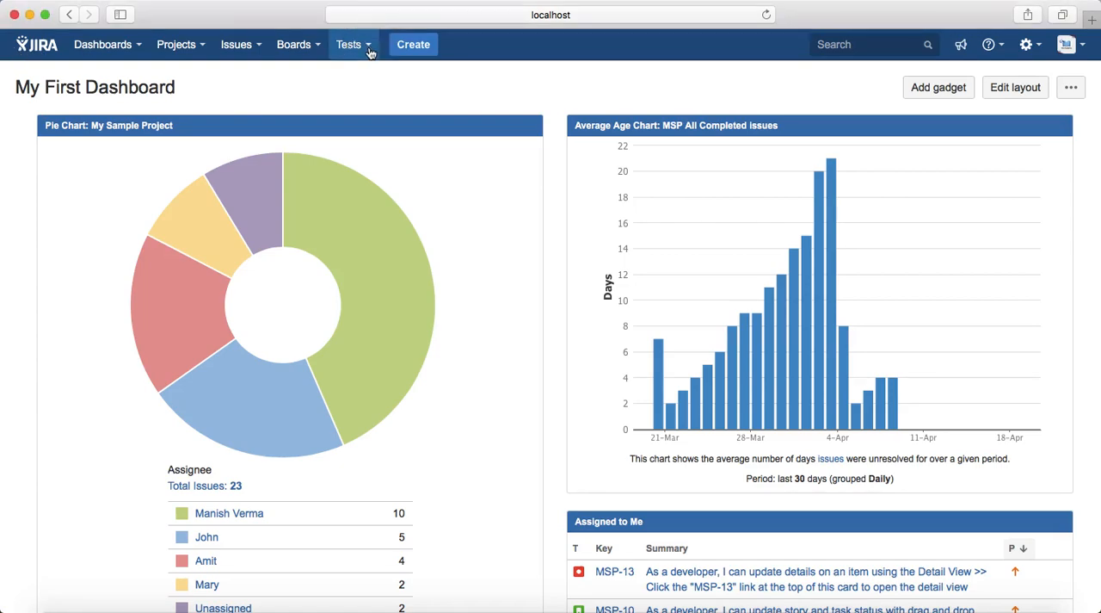
Step: Launch Search Tests from the Tests menu on the dashboard
left_click(348, 43)
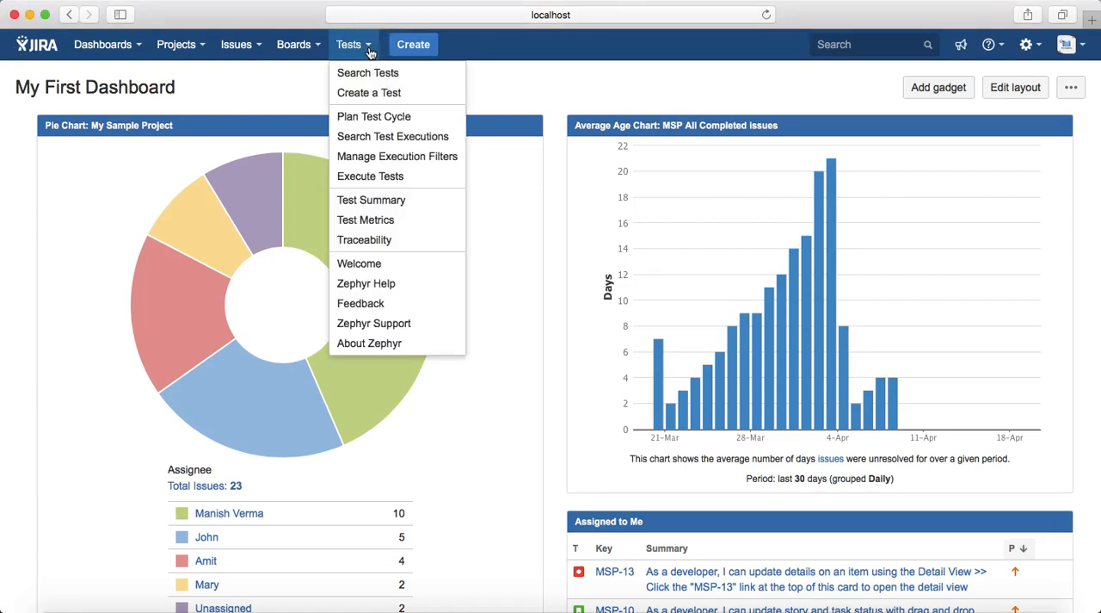
mouse_move(368, 72)
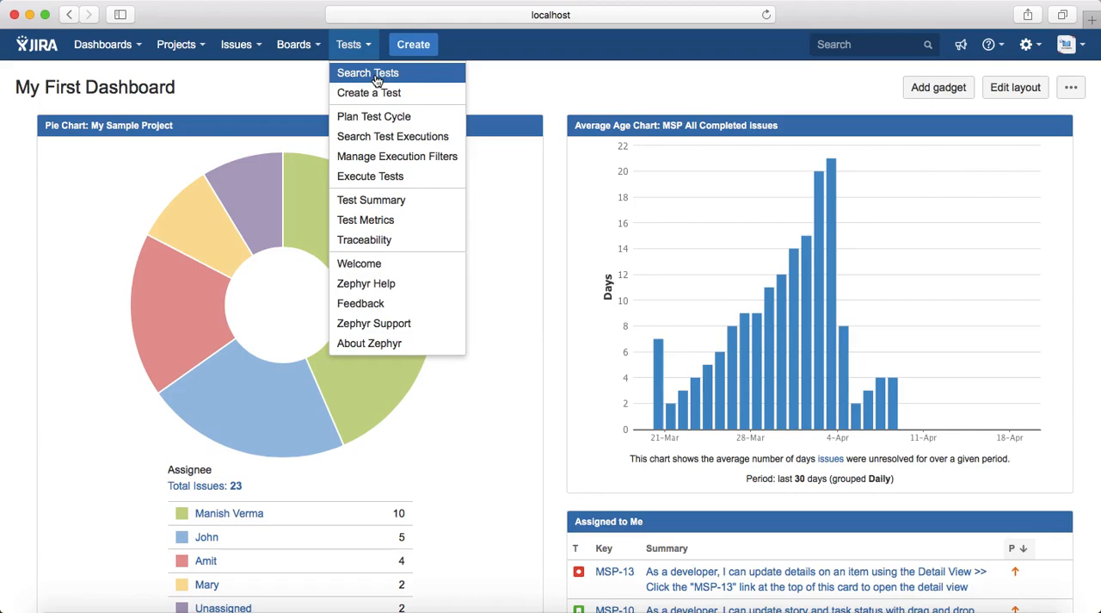
left_click(368, 72)
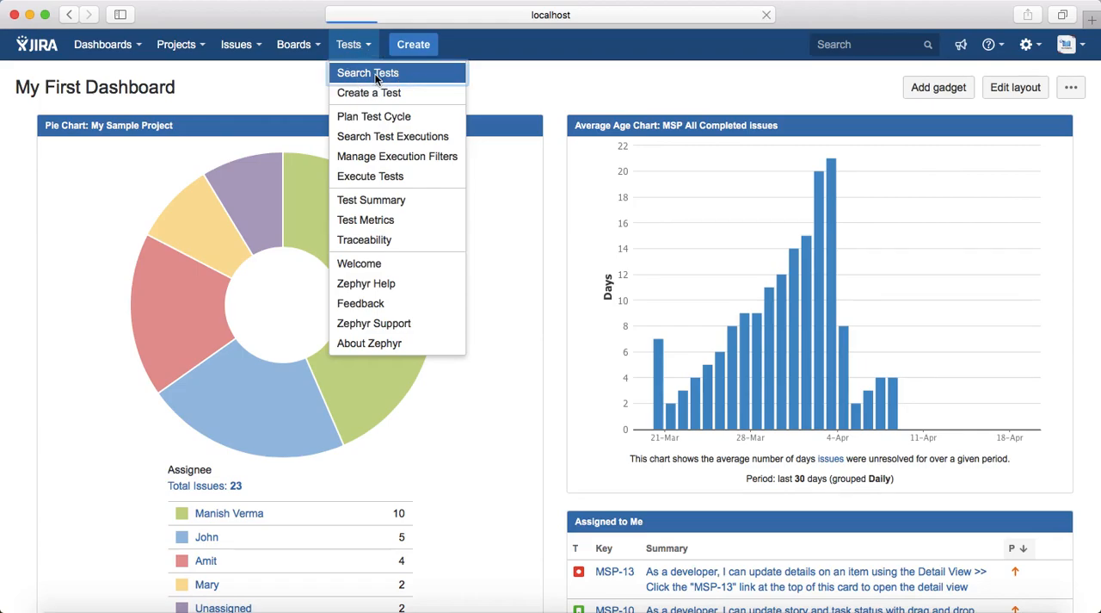
Step: Find MOP-24 via quick search and open the admin-login test case
left_click(369, 72)
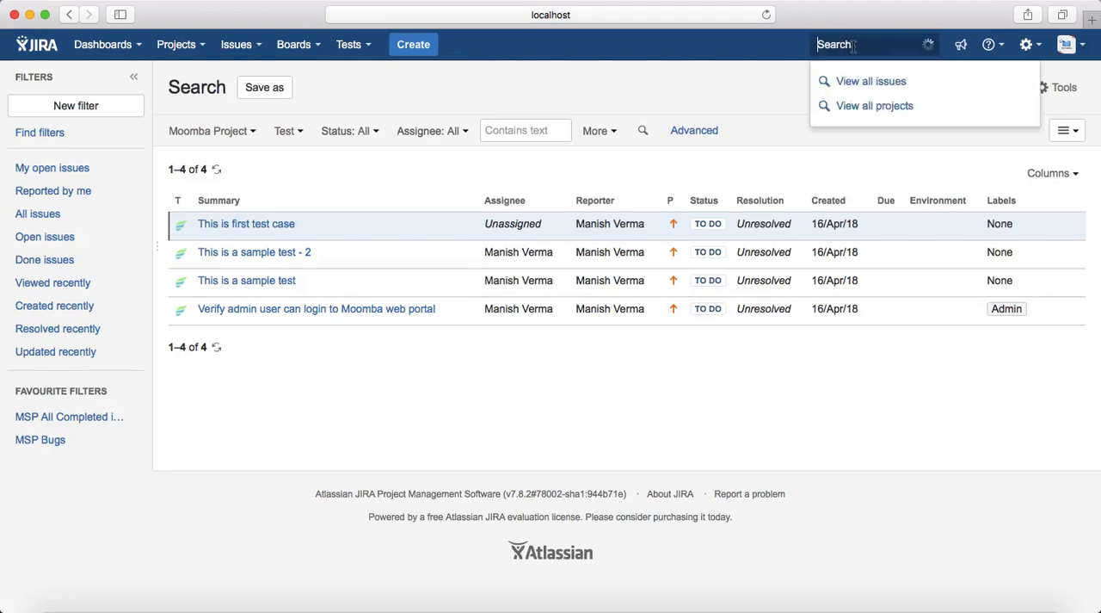
type("mop-24")
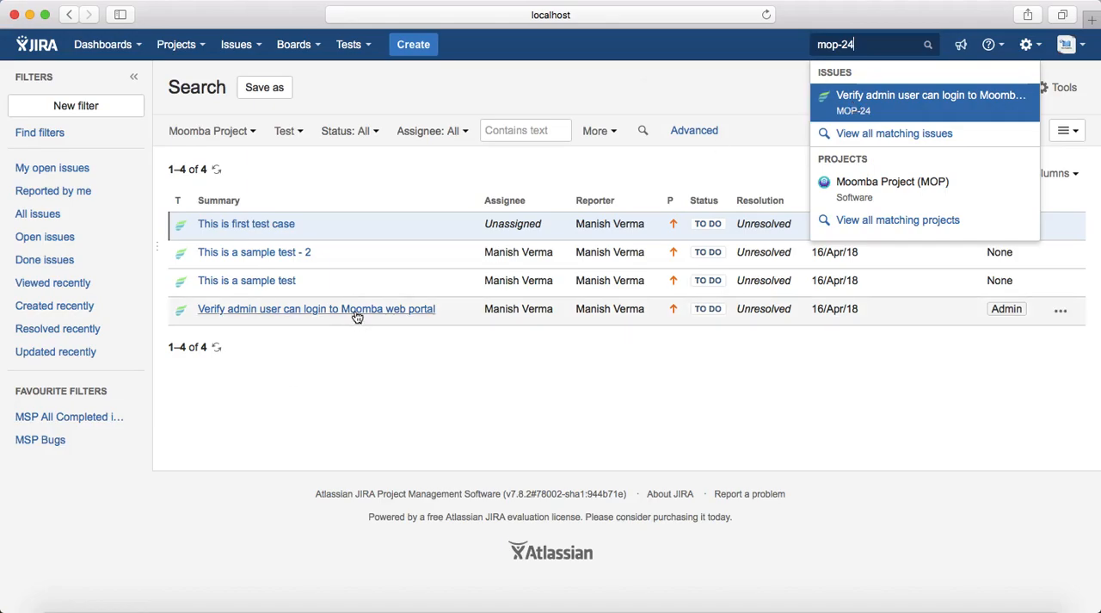
left_click(317, 309)
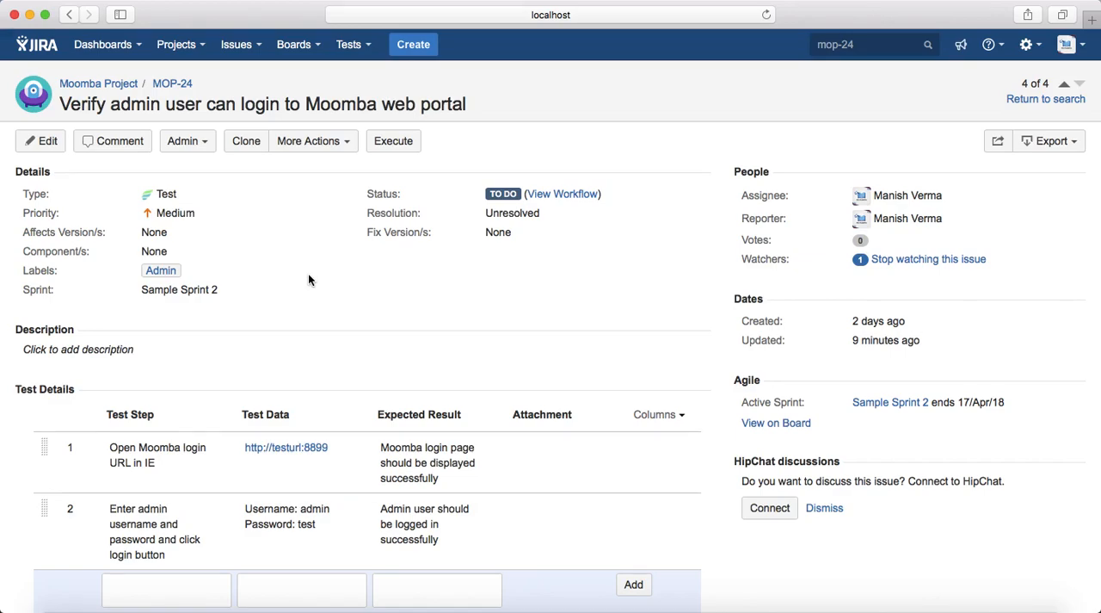
Step: Clone MOP-24 into MOP-29 with issue links and sprint value included
left_click(247, 141)
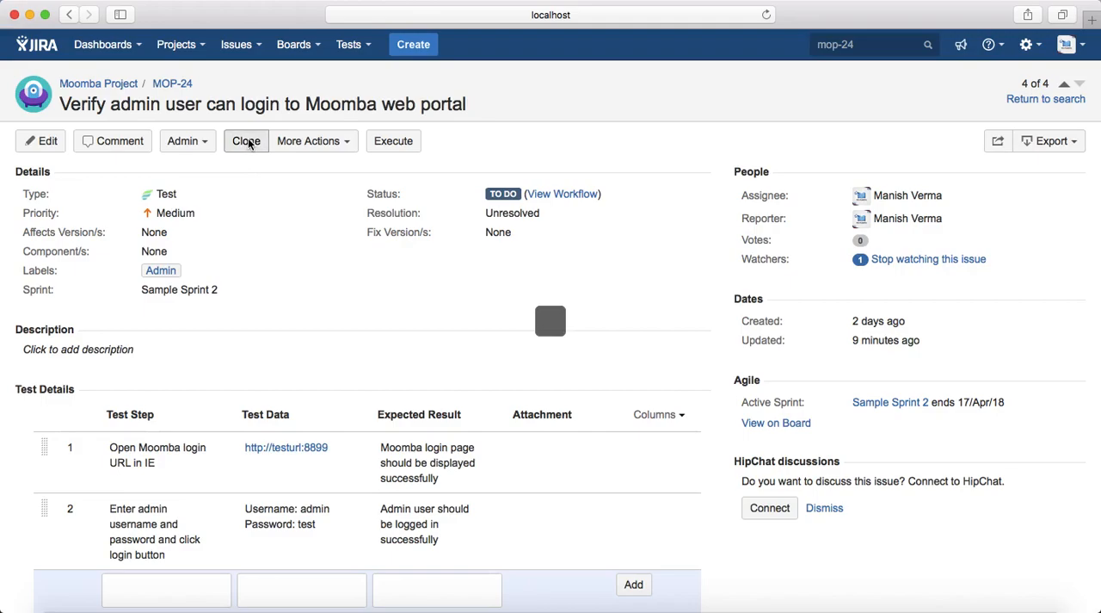
left_click(246, 141)
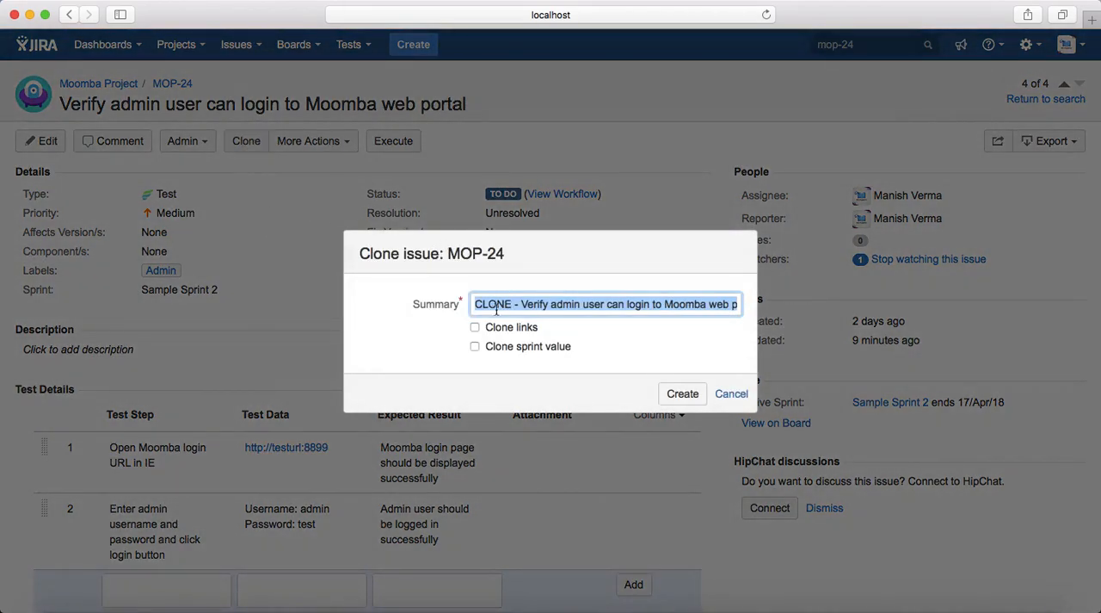
mouse_move(681, 244)
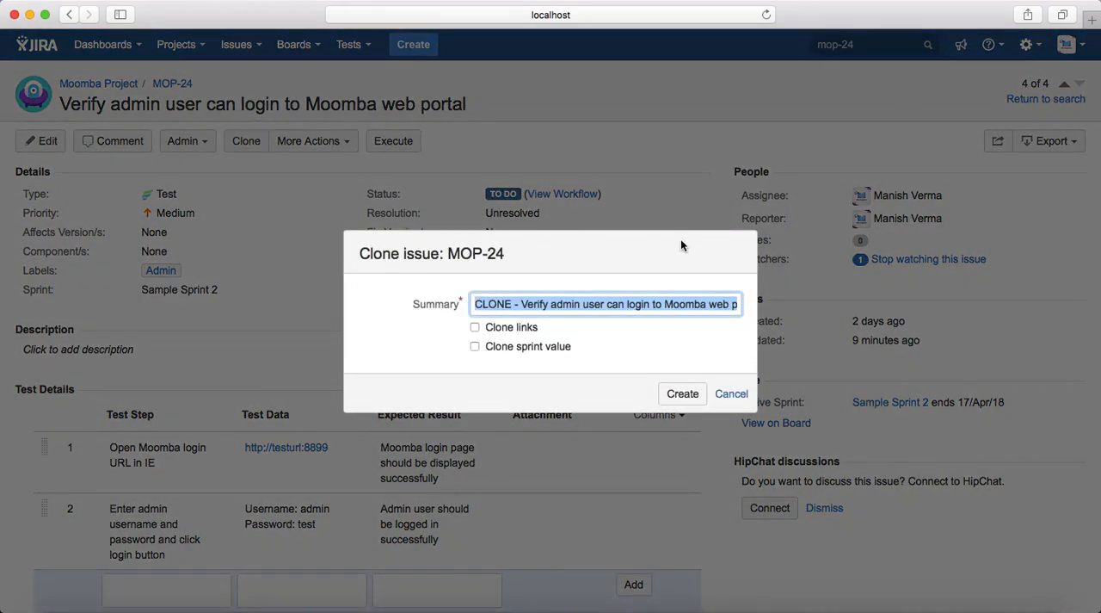
mouse_move(572, 382)
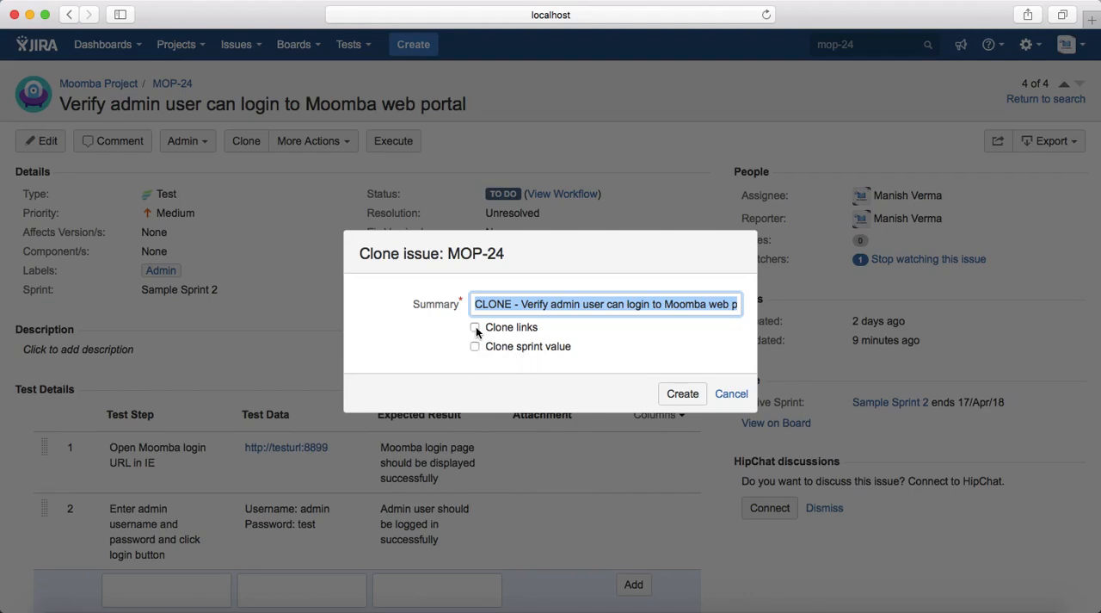
left_click(475, 327)
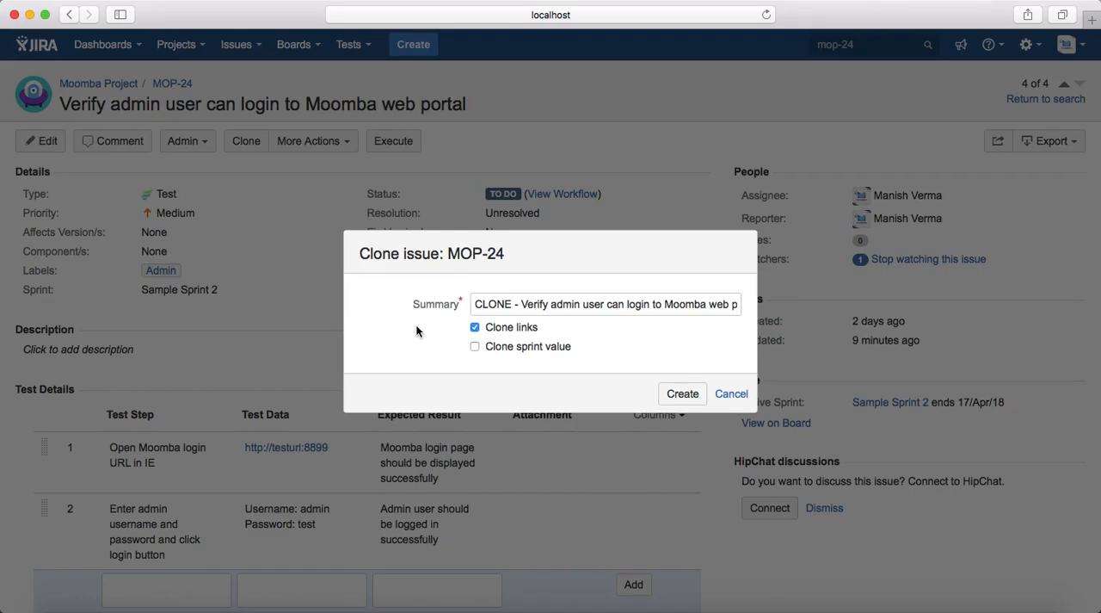
left_click(475, 346)
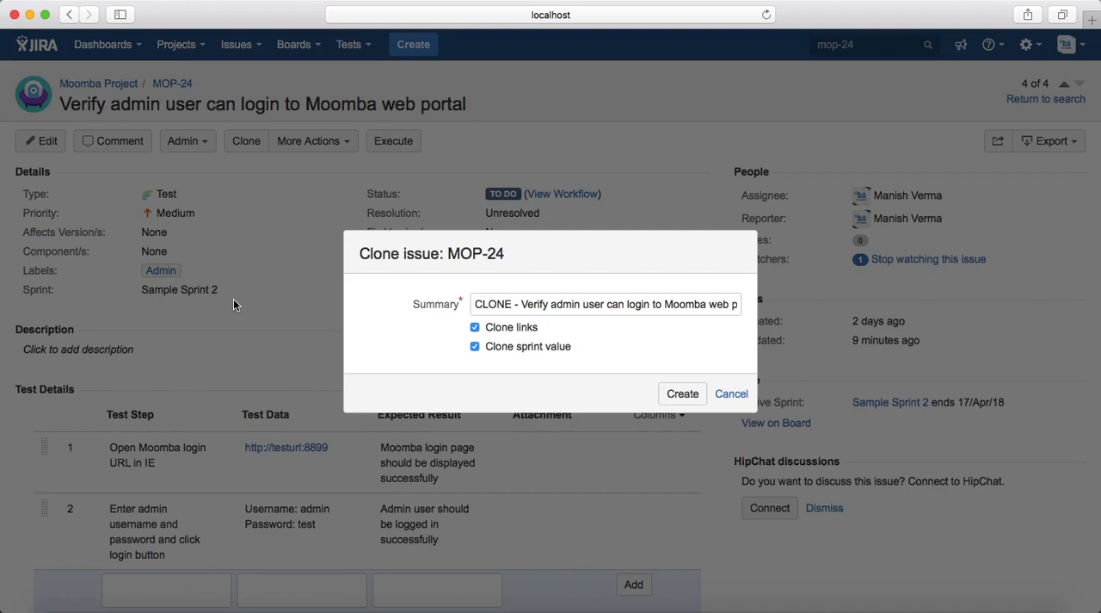
mouse_move(299, 317)
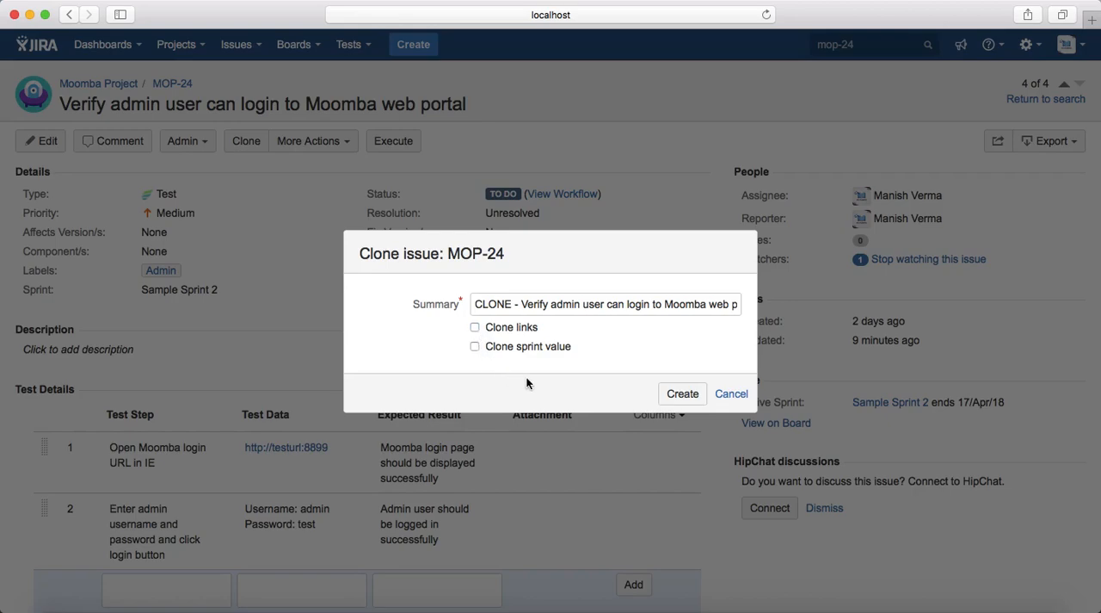
left_click(475, 327)
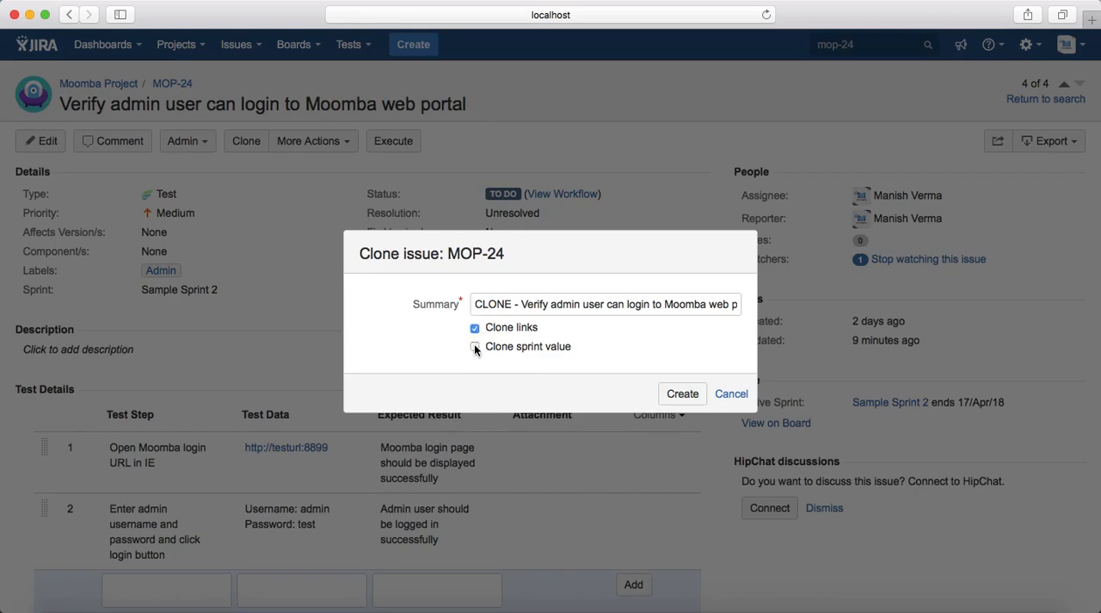
left_click(475, 346)
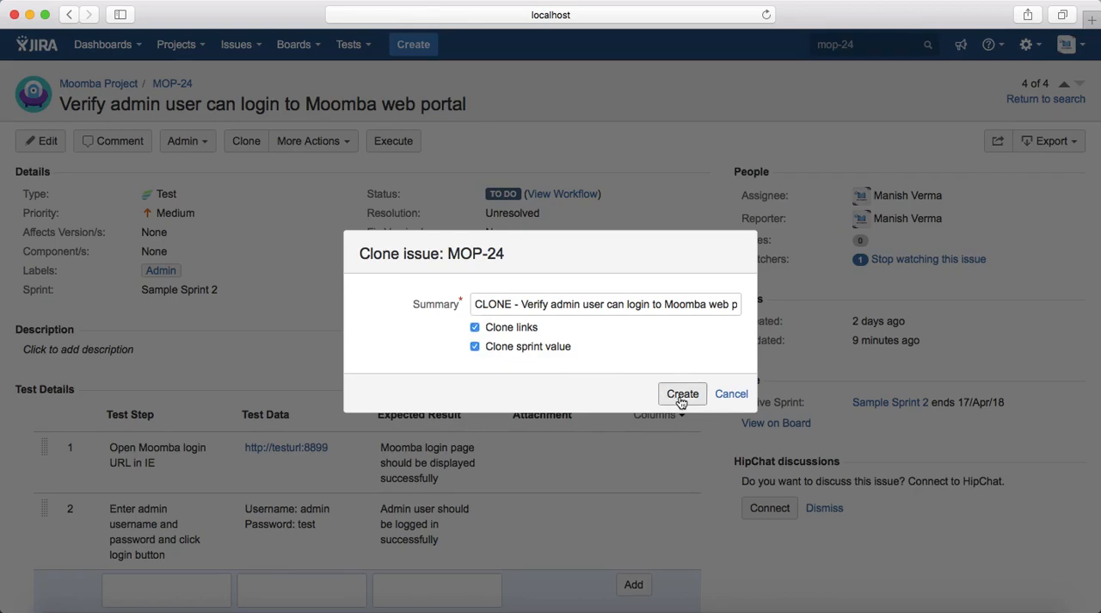
left_click(681, 394)
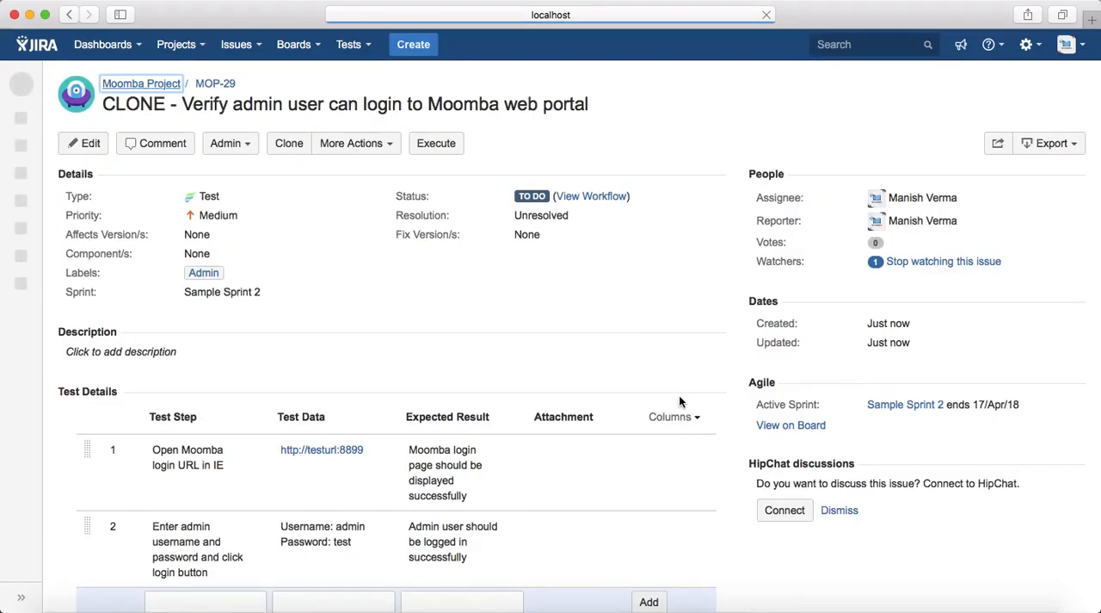
Step: Rename MOP-29 to 'Verify member user can login to Moomba web portal'
left_click(344, 103)
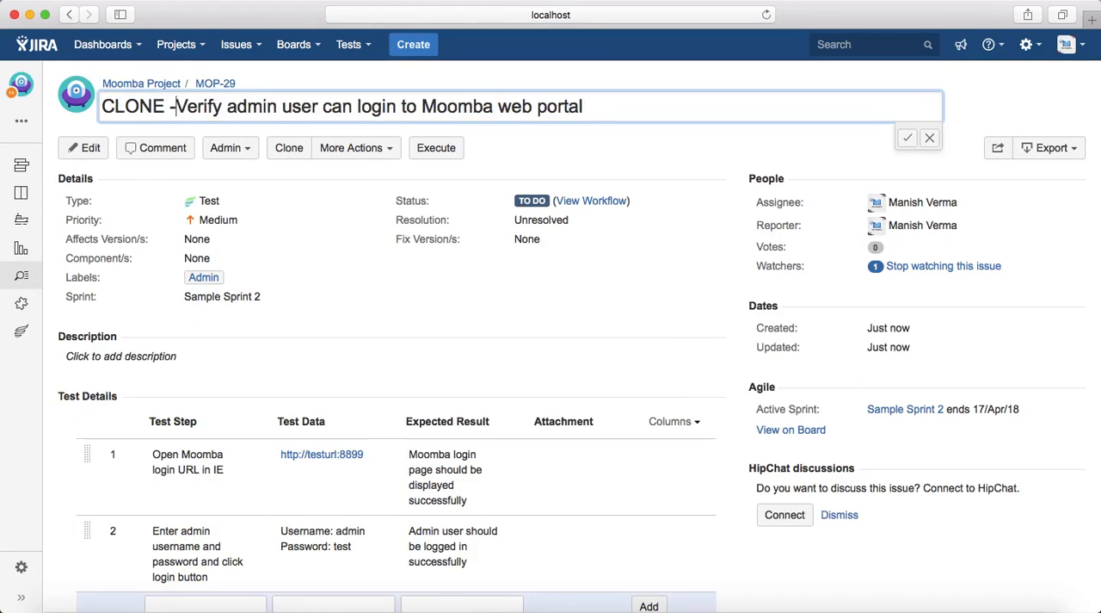
type("Verify admin user can login to Moomba web portal")
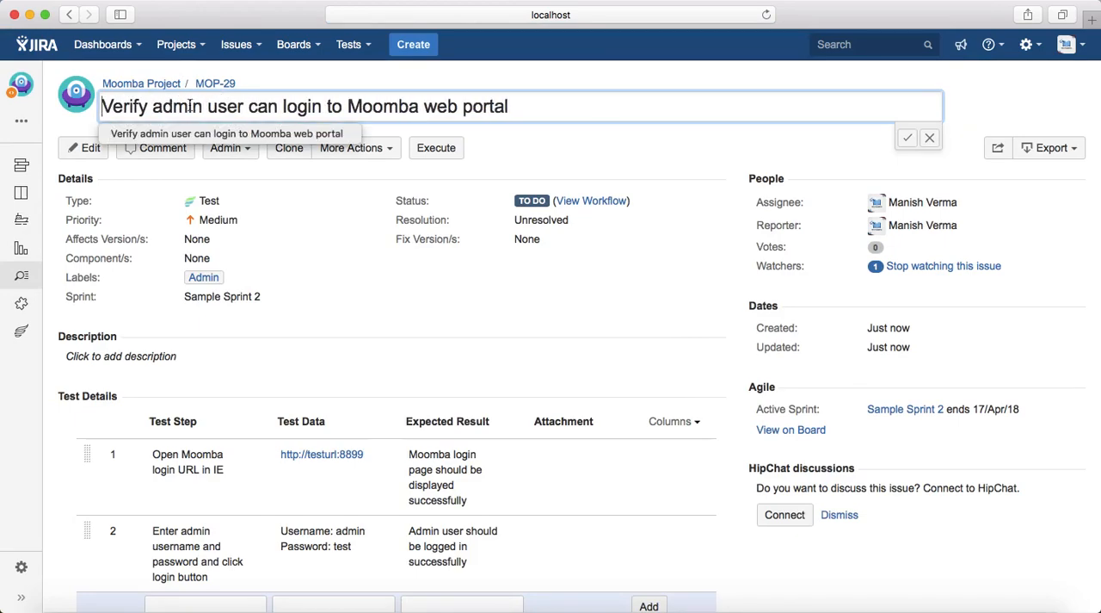
key("Backspace")
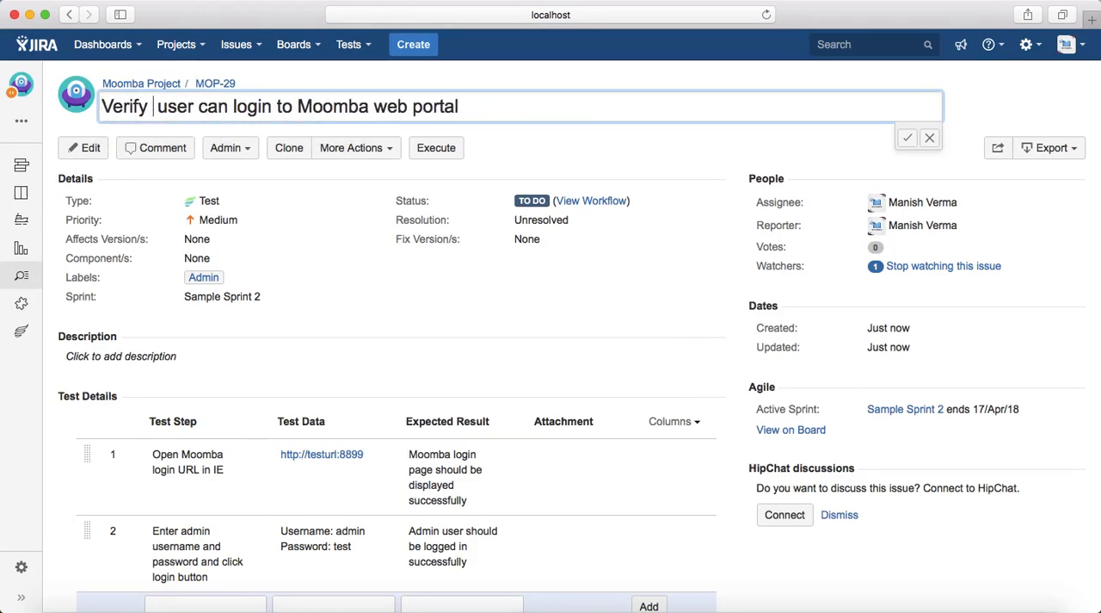
type("member")
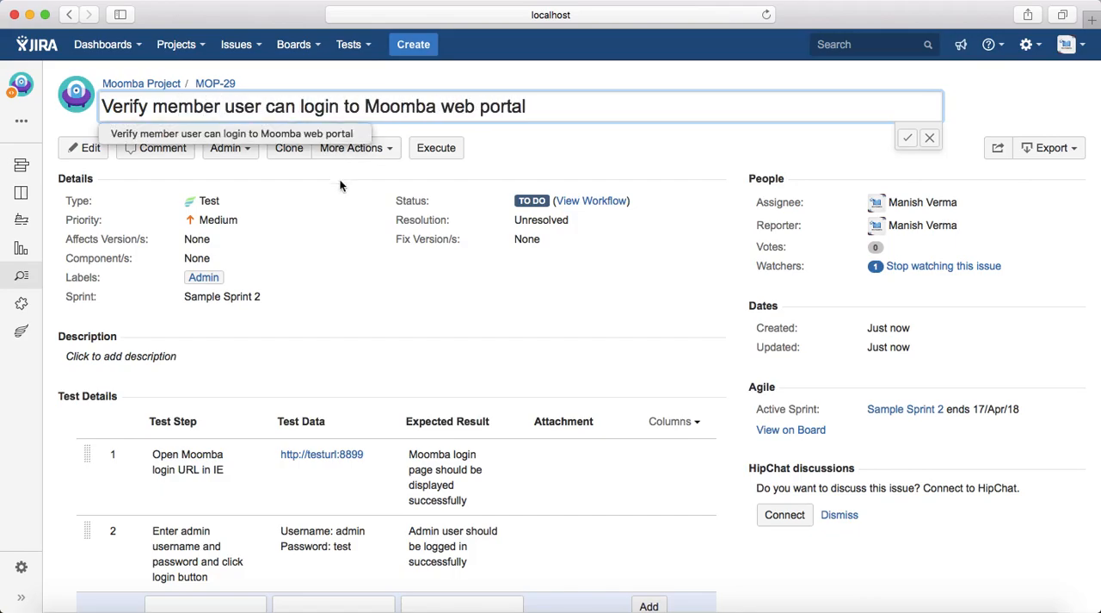
left_click(907, 138)
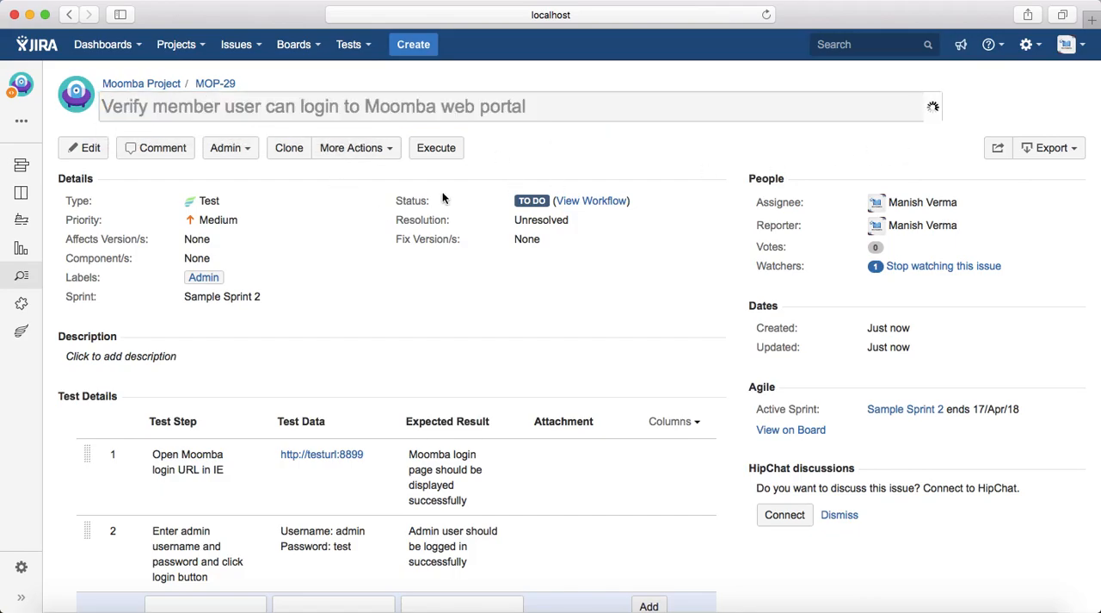
Step: Replace 'admin' with 'member' in step 2's test step, data and expected result
scroll("down", 3)
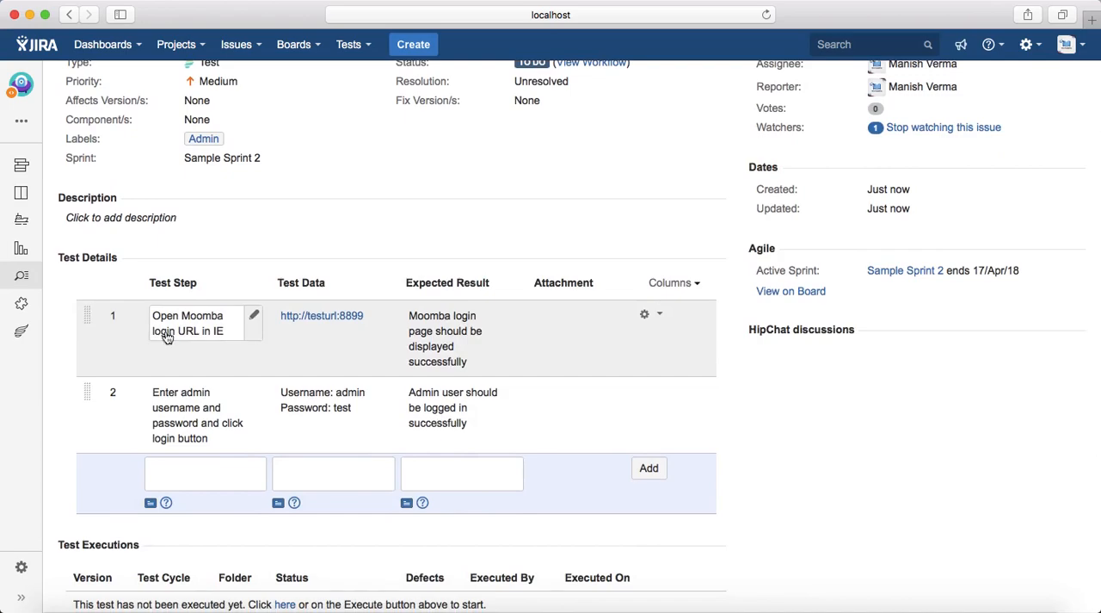
left_click(198, 415)
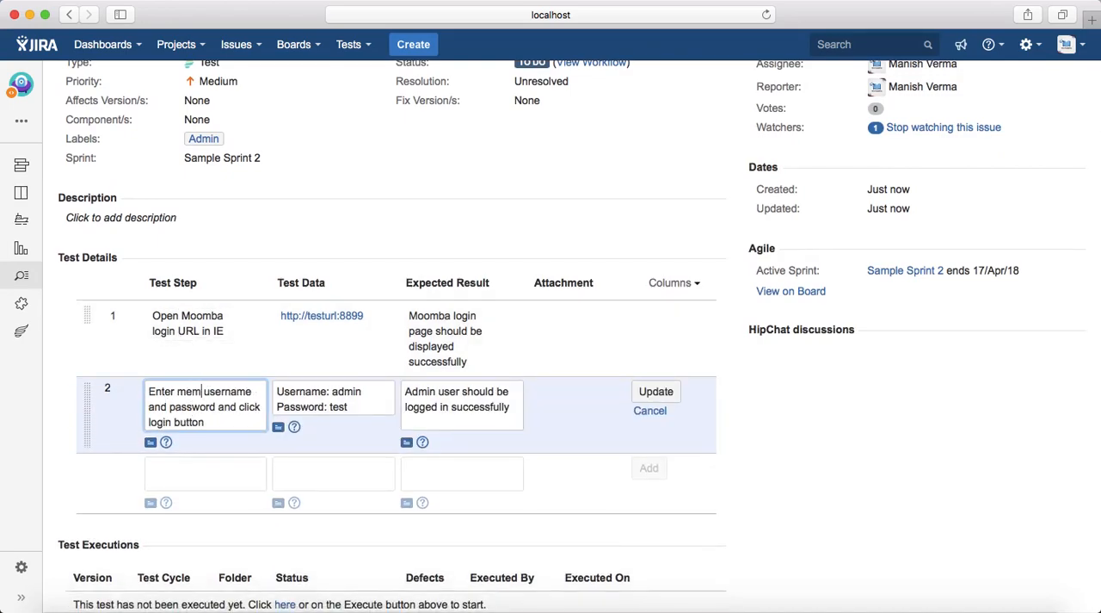
type("memebr")
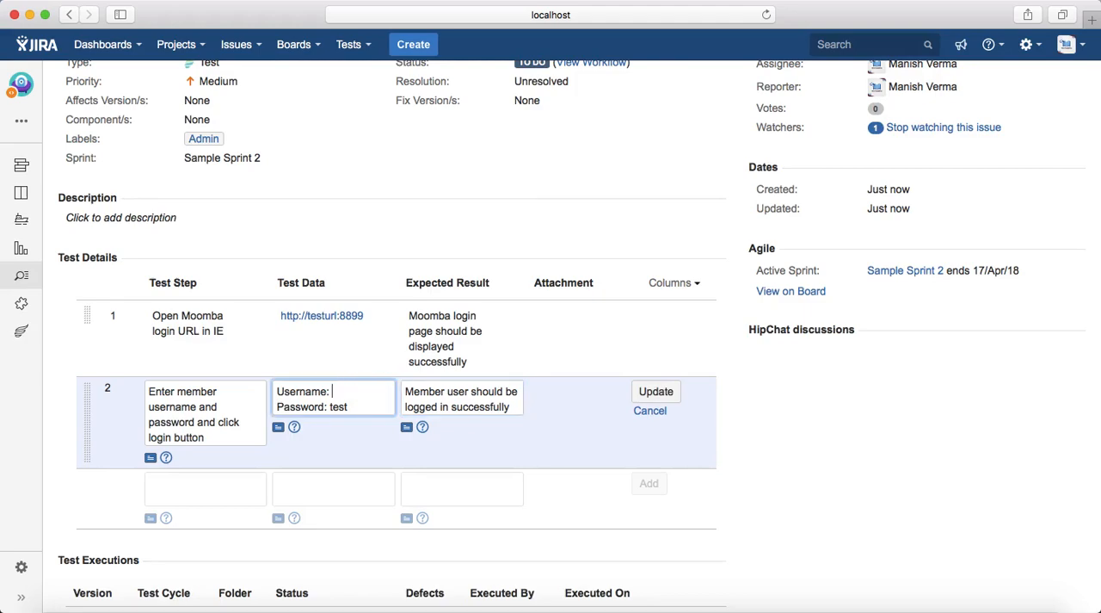
type("member")
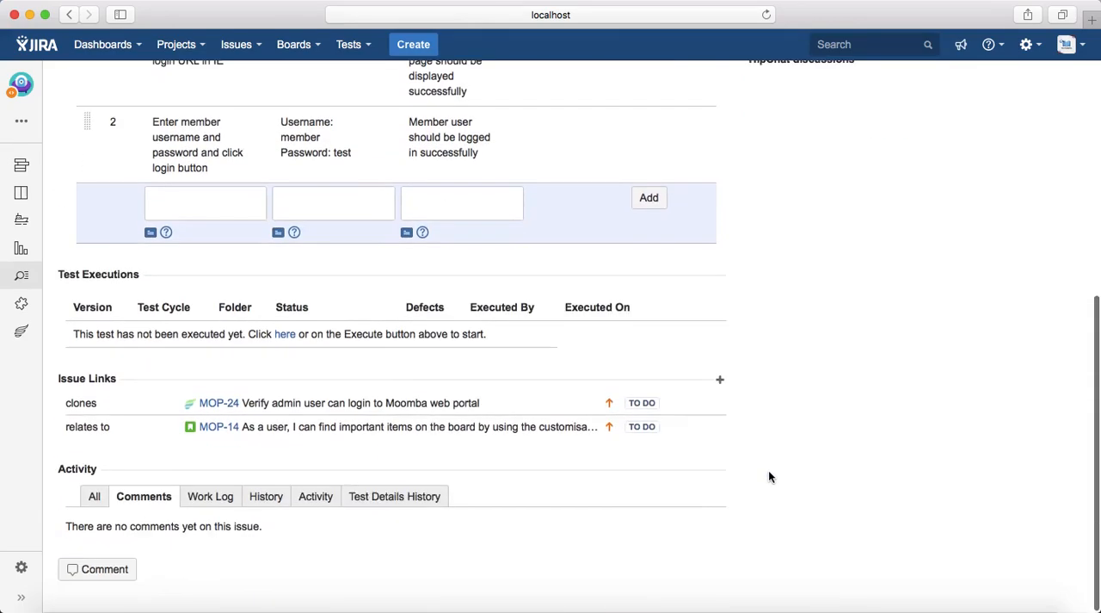
scroll("up", 3)
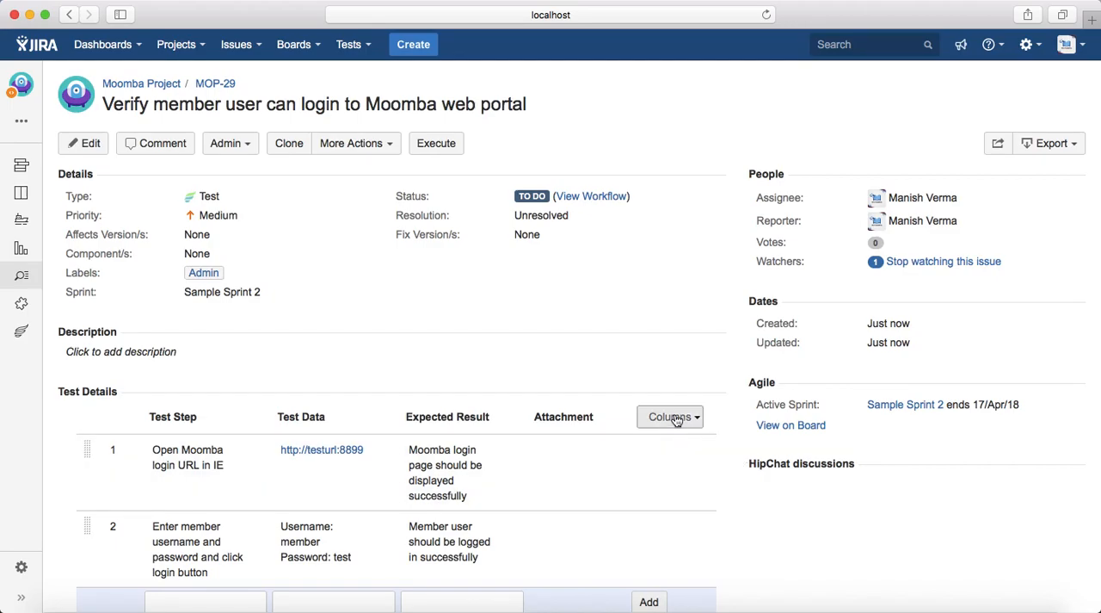
scroll("down", 3)
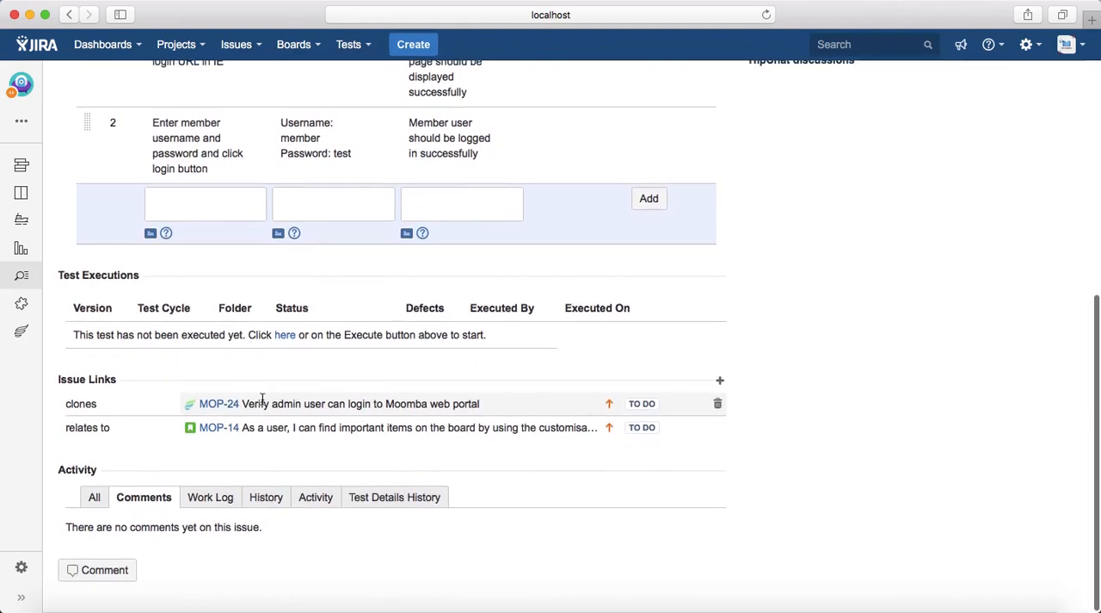
mouse_move(372, 426)
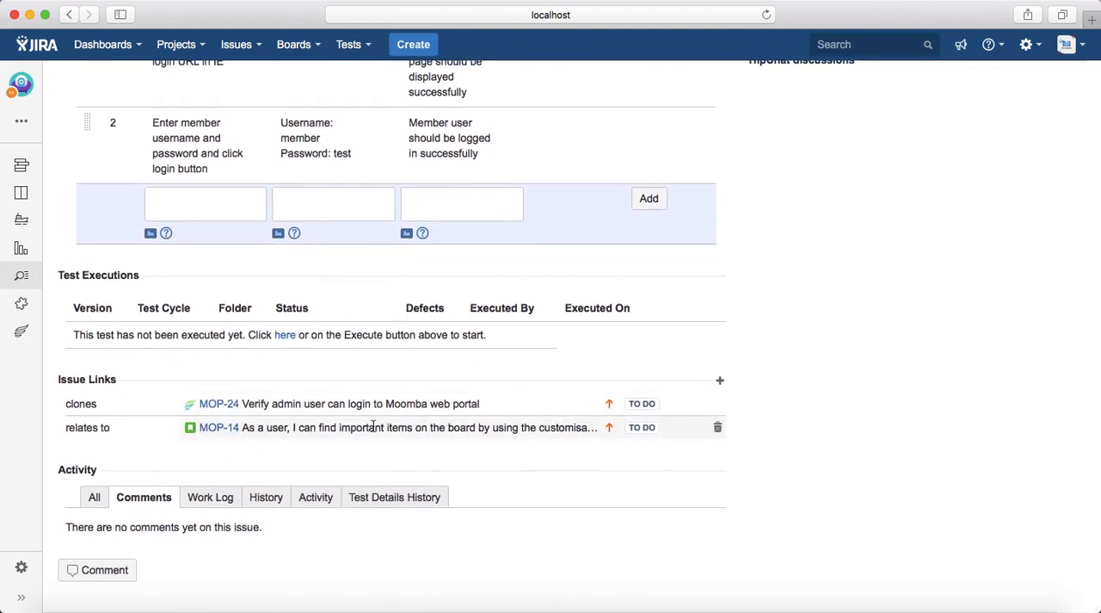
mouse_move(222, 441)
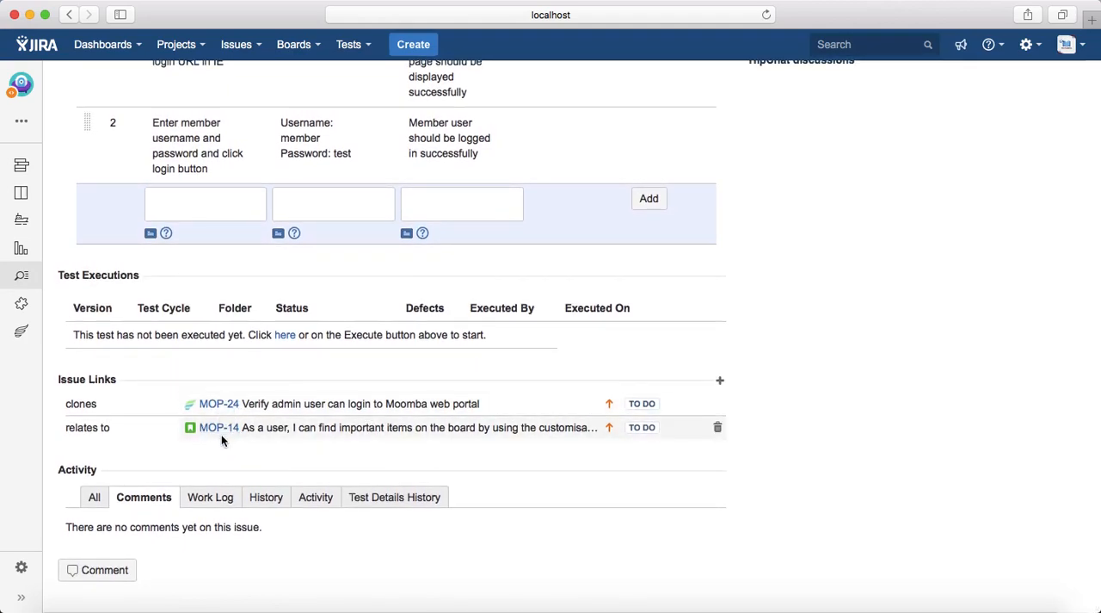
mouse_move(250, 444)
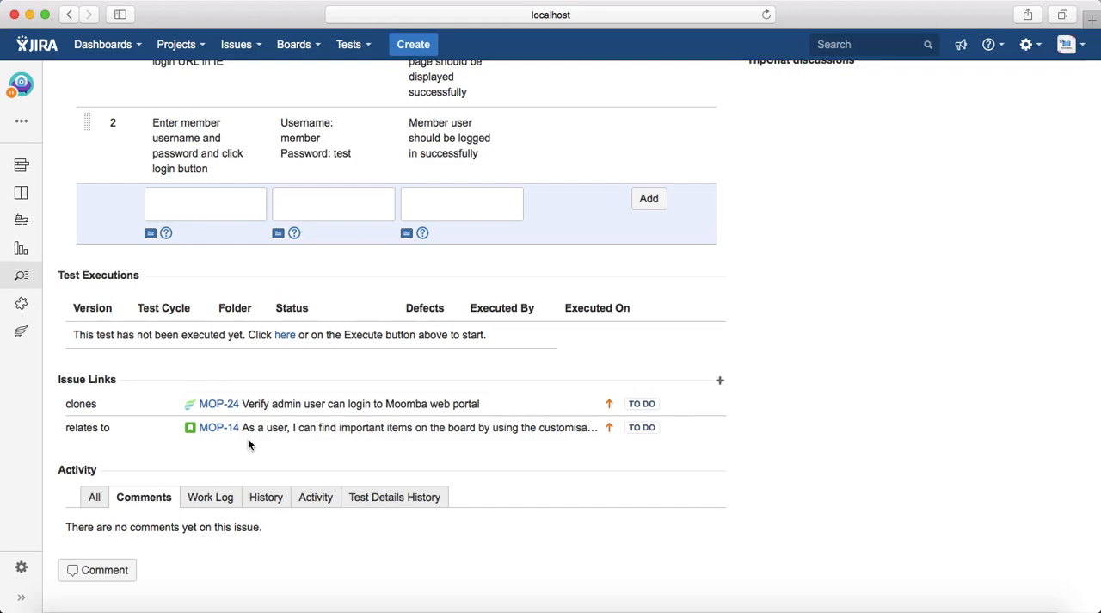
mouse_move(262, 443)
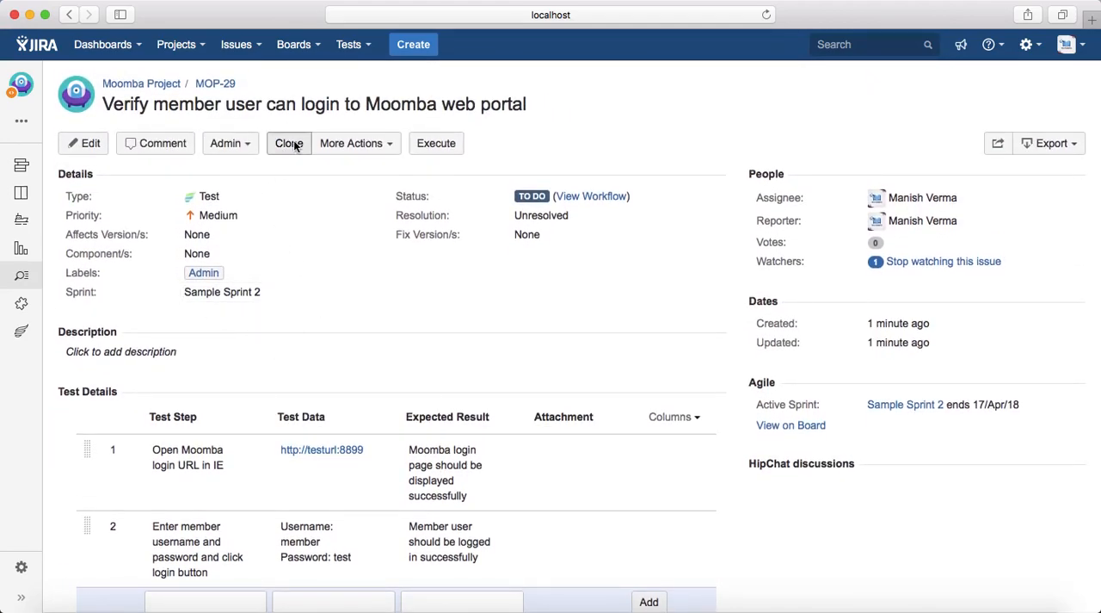
Step: Clone MOP-29 into MOP-30, leaving links and sprint value unchecked
left_click(289, 142)
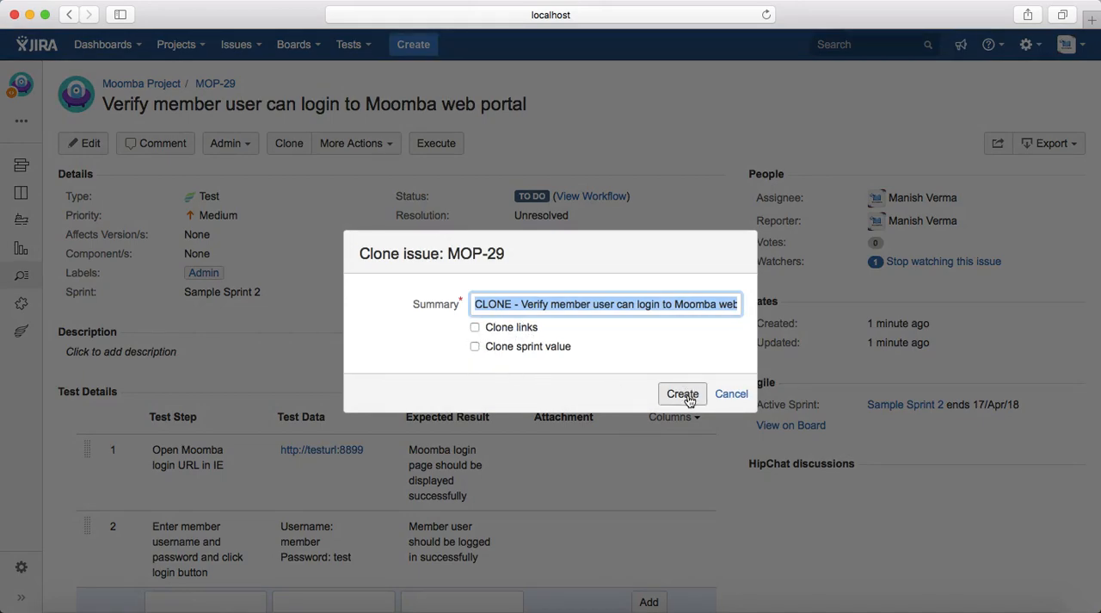
left_click(681, 394)
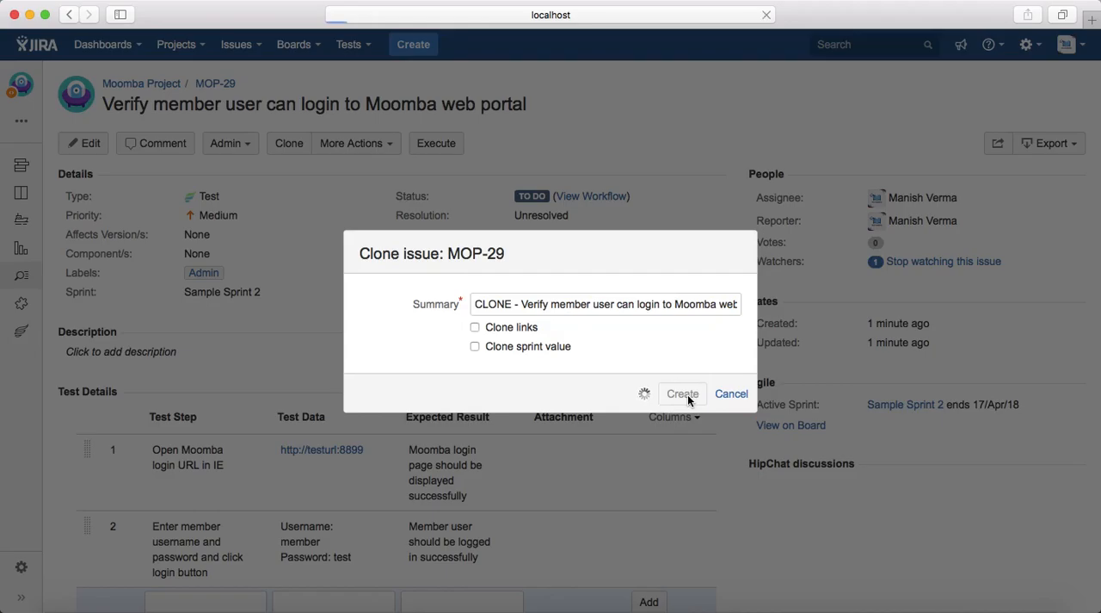
left_click(681, 394)
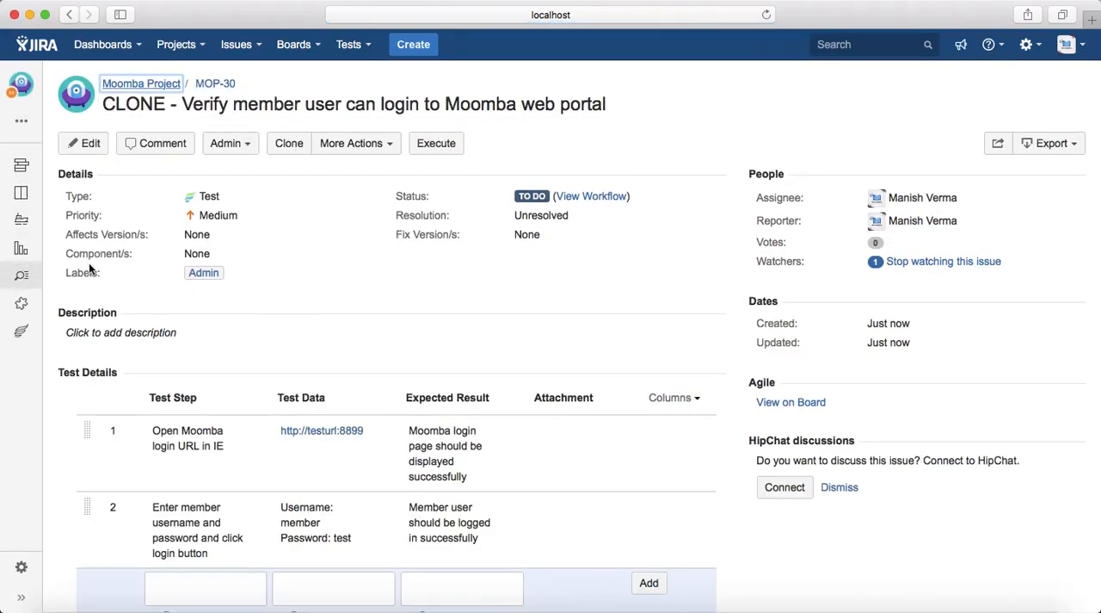
mouse_move(420, 303)
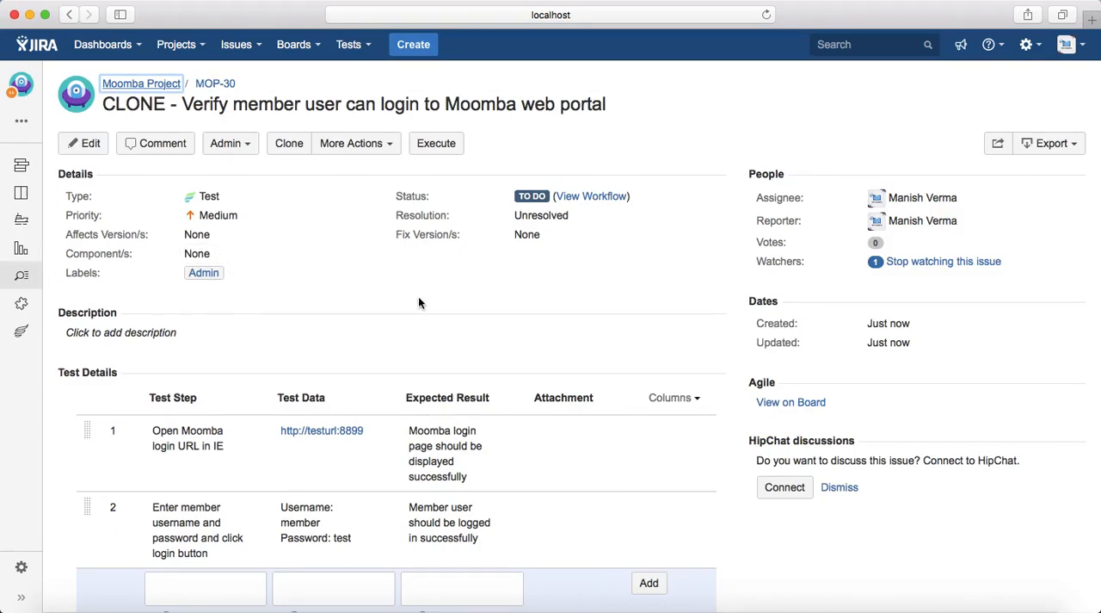
scroll("down", 3)
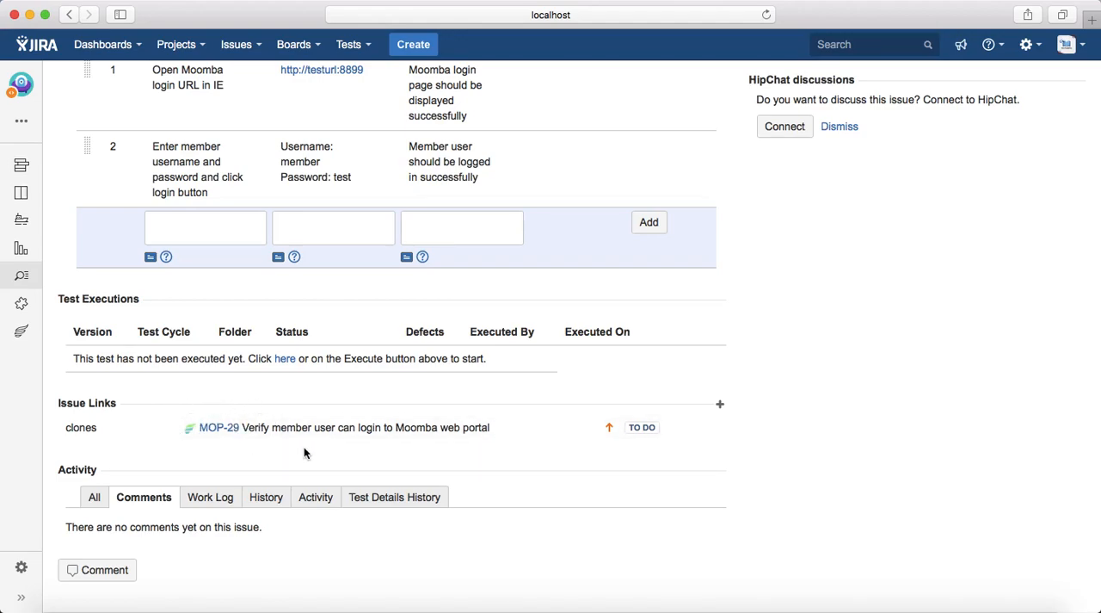
mouse_move(227, 441)
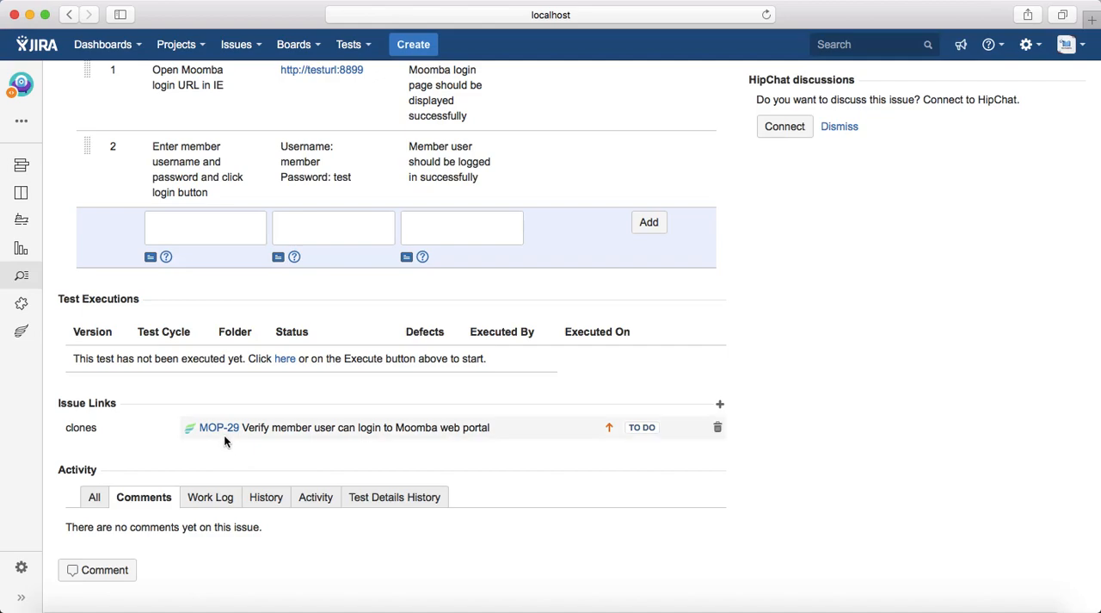
mouse_move(222, 439)
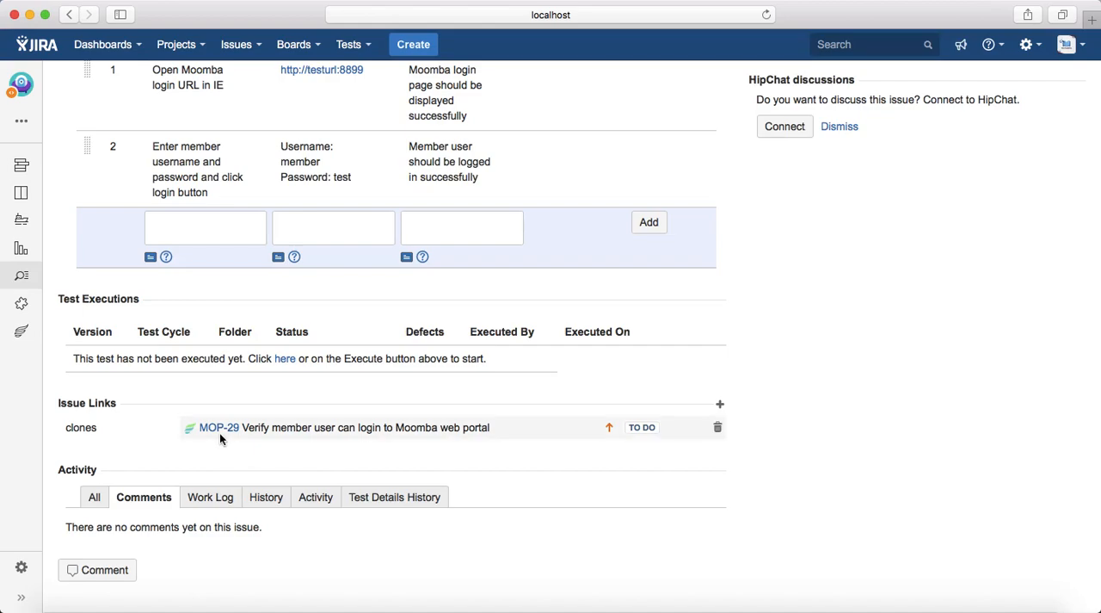
left_click(219, 426)
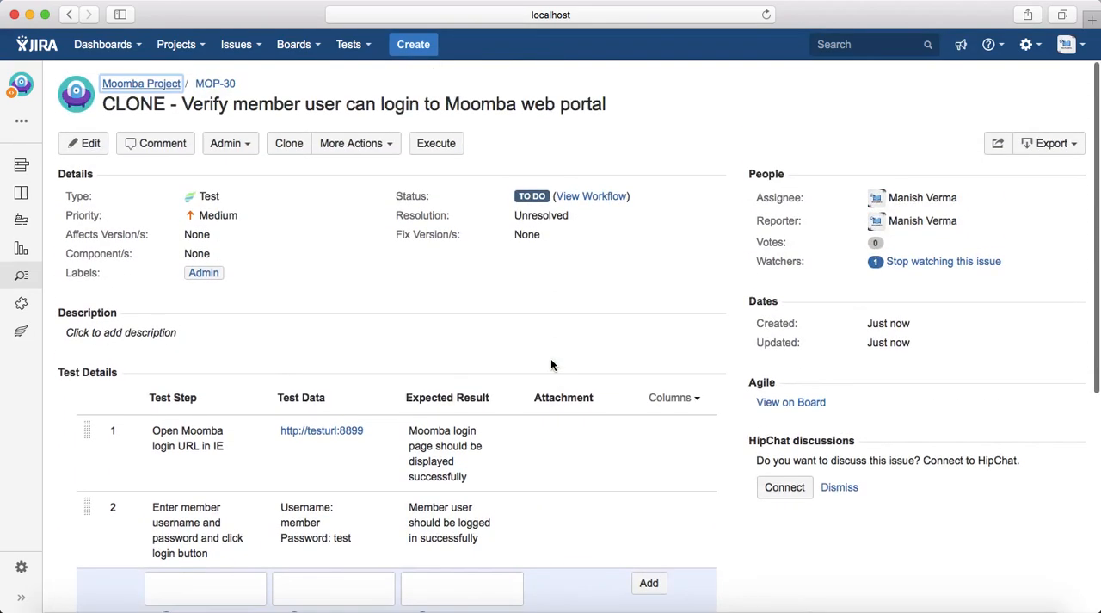
left_click(353, 103)
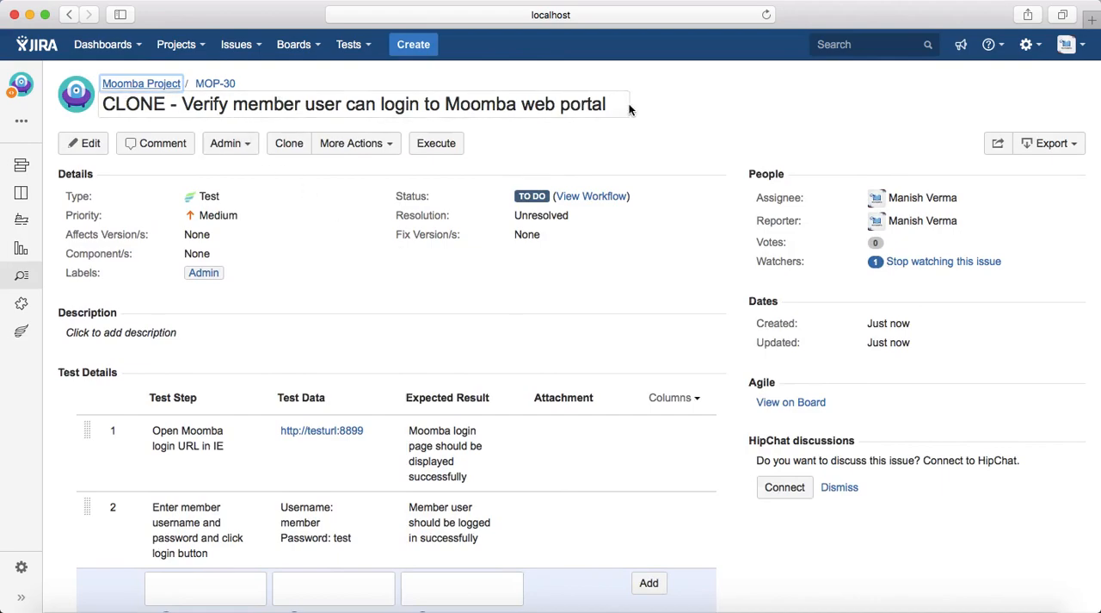